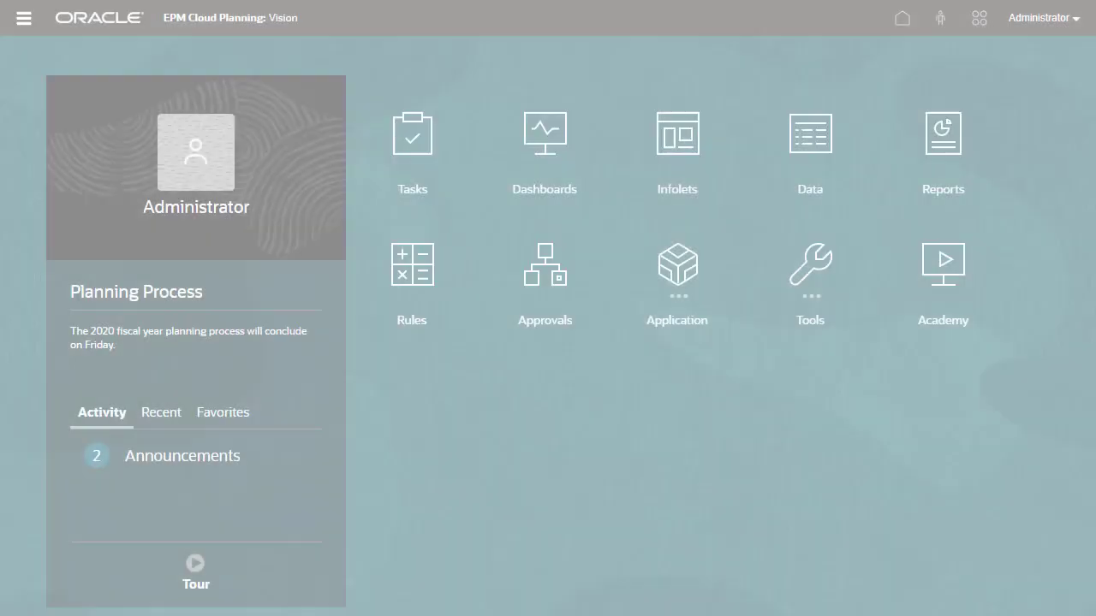
# Step: Go to Application > Data Exchange to list the existing data maps, including MapChannels
pyautogui.click(678, 274)
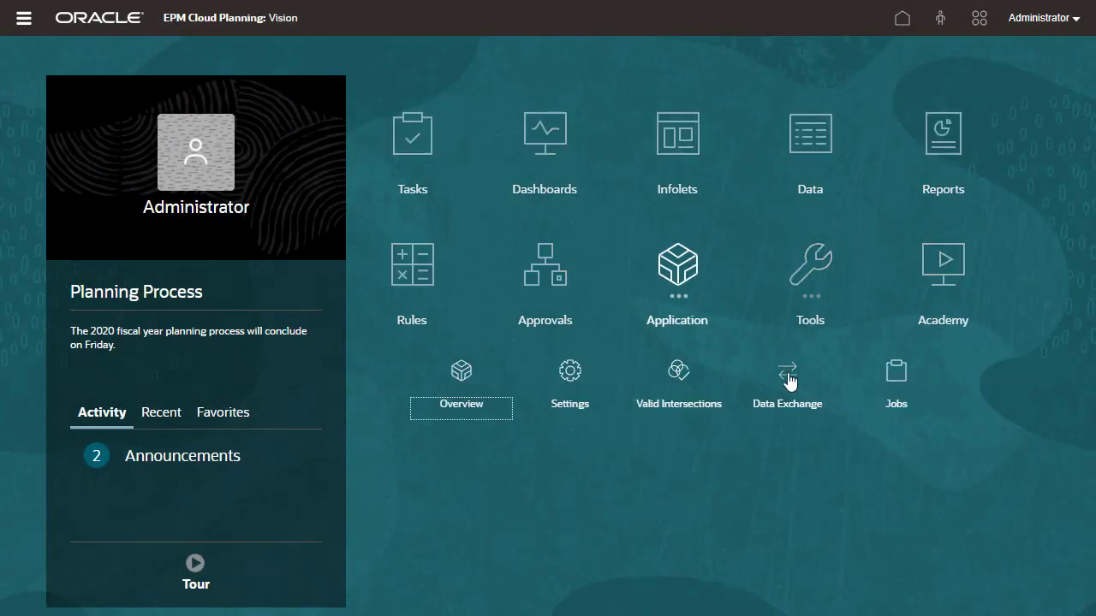
pyautogui.click(786, 371)
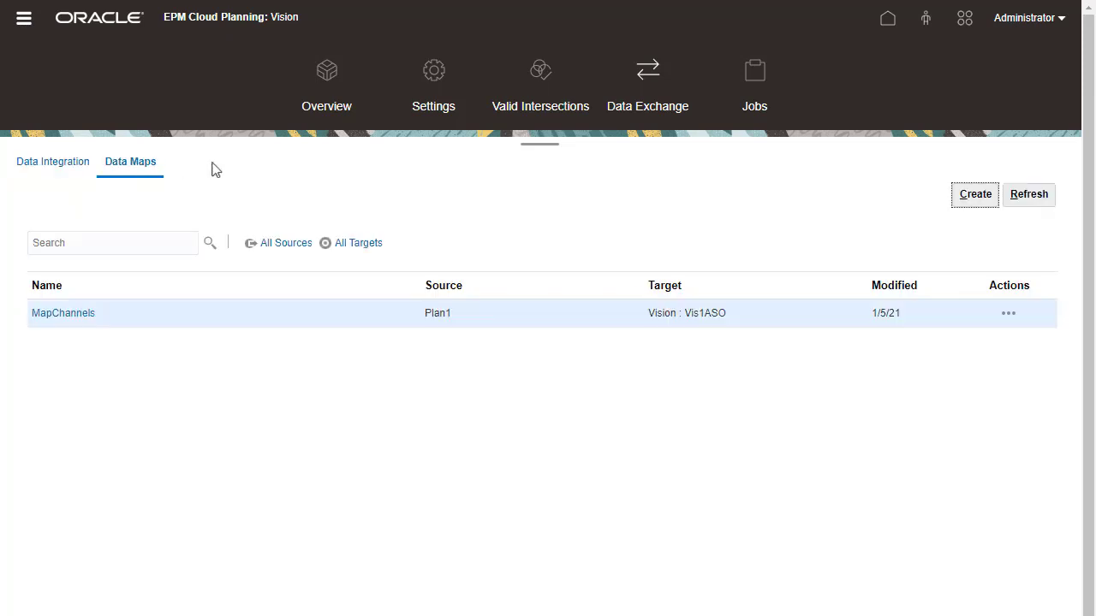
# Step: Create the Product by Channel map from Plan1 to Vis1ASO, mapping Channel to Product Channel, and view its options
pyautogui.click(974, 195)
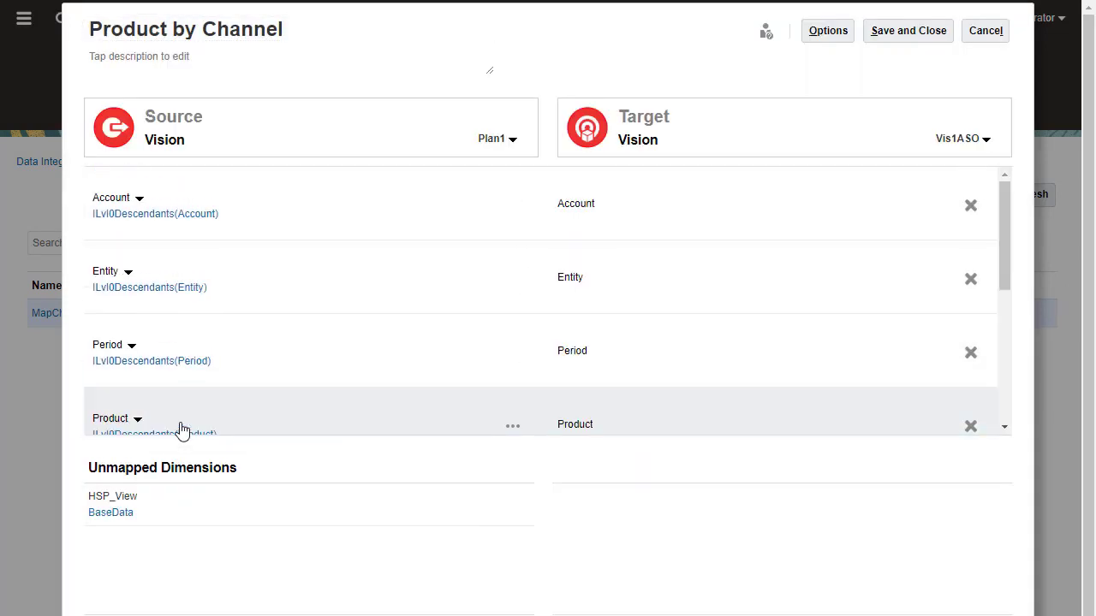
pyautogui.click(827, 31)
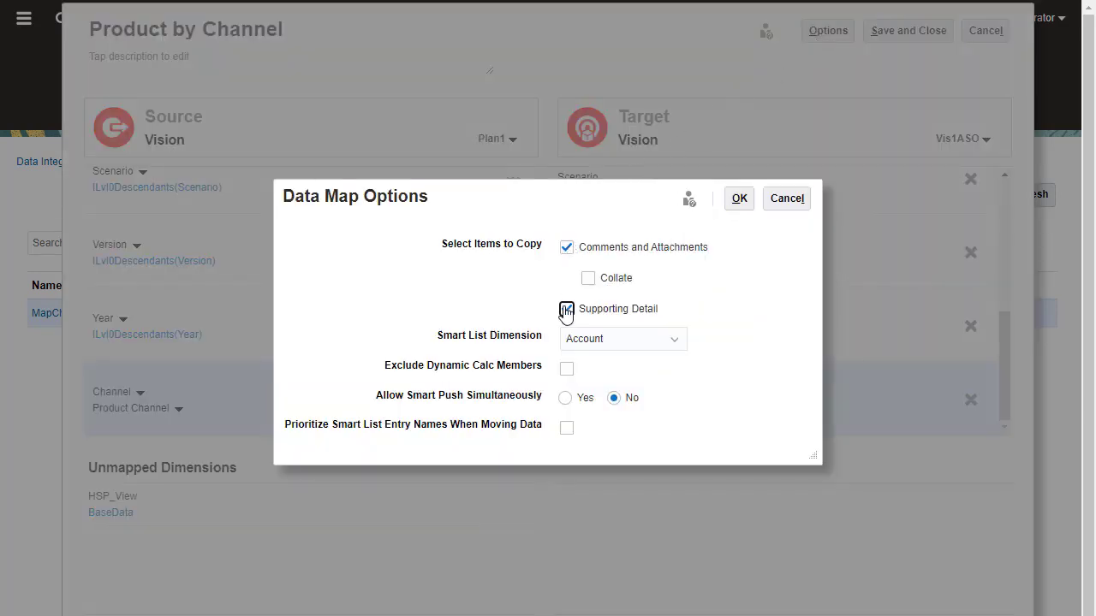
# Step: Enable Supporting Detail in the map options, confirm, and save the Product by Channel map
pyautogui.click(566, 308)
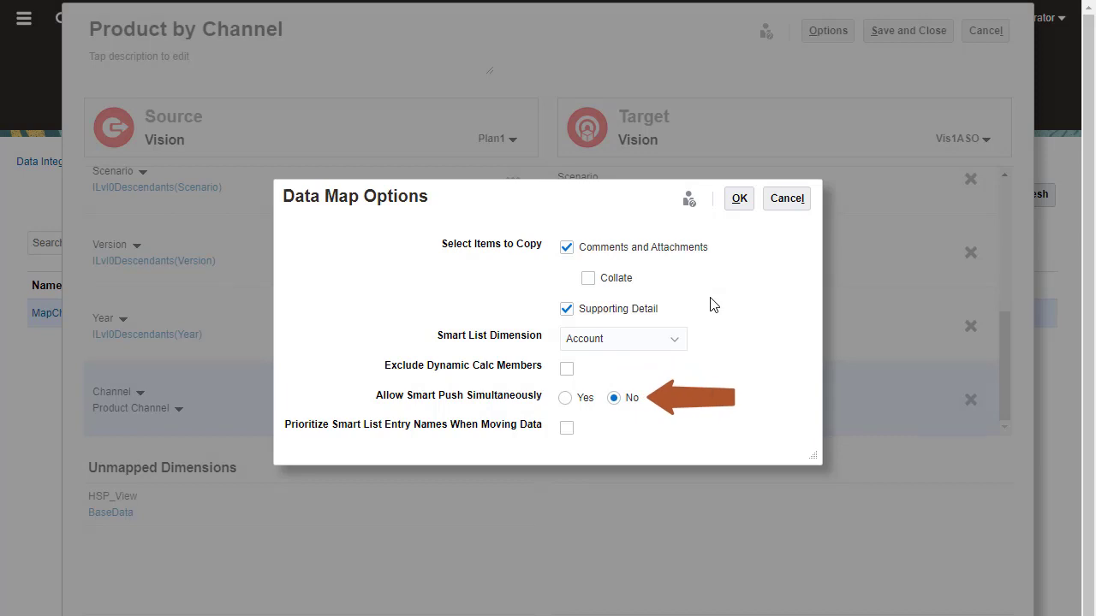
pyautogui.moveTo(567, 427)
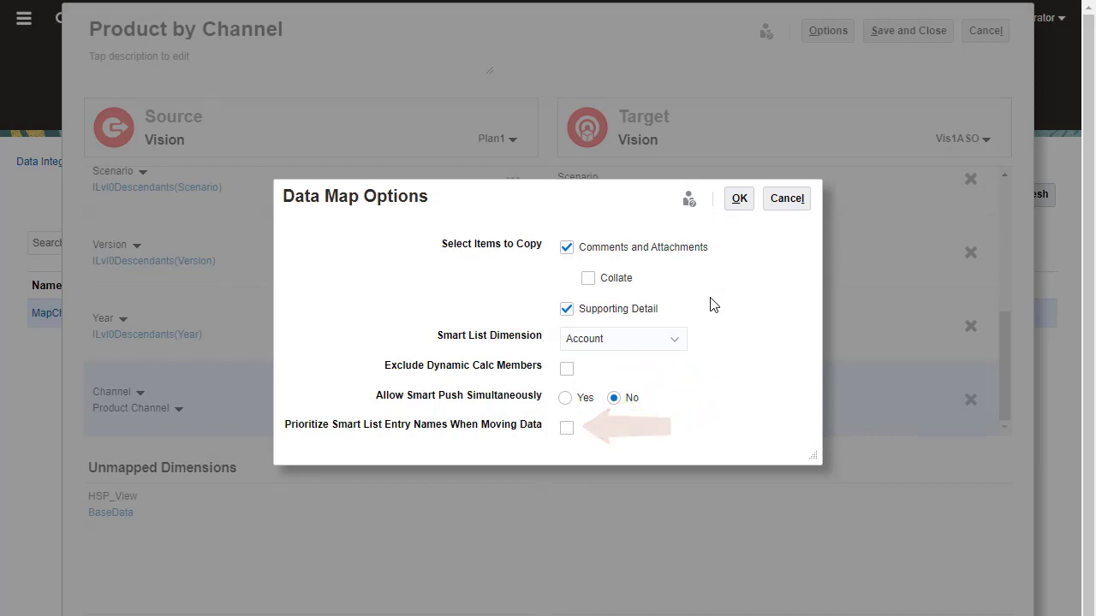
pyautogui.click(739, 198)
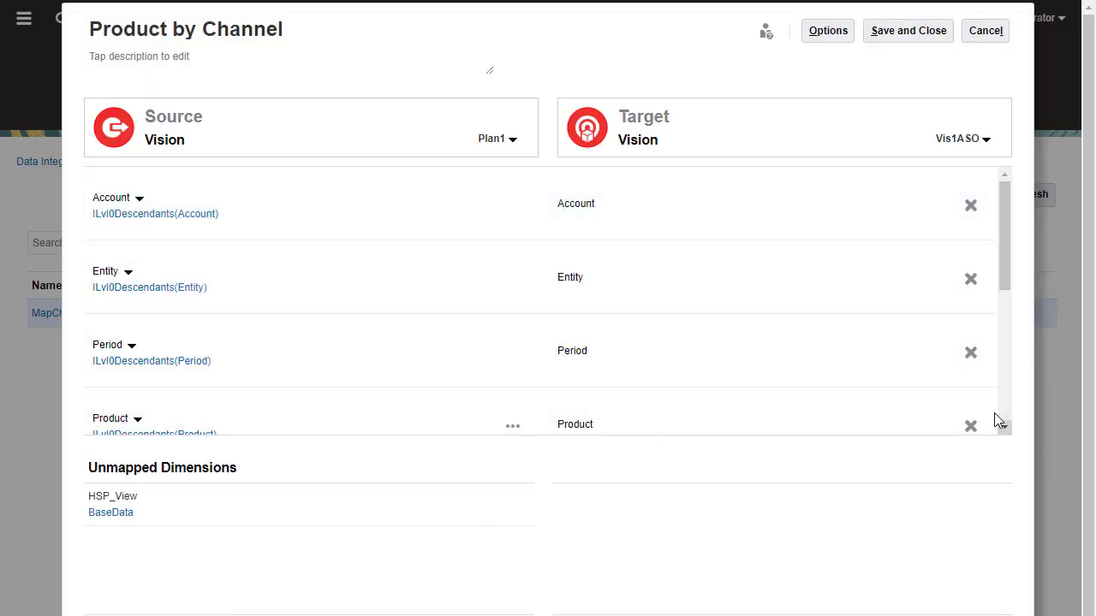
pyautogui.scroll(-3)
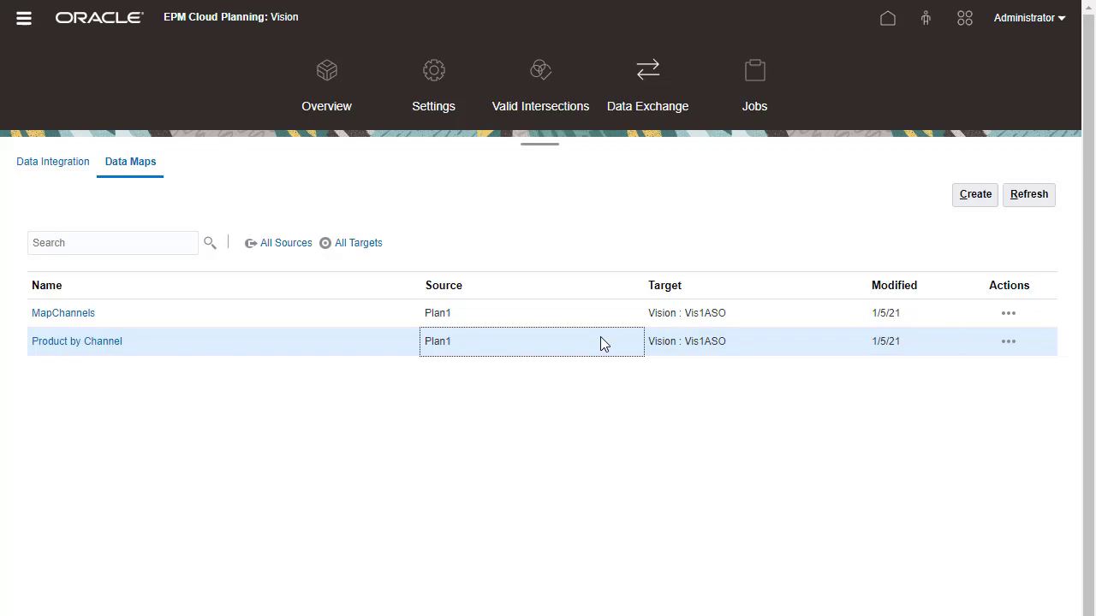
# Step: Check the map's Actions, preview the empty Revenue Plan by Channel form in Forms, then close it
pyautogui.click(1008, 342)
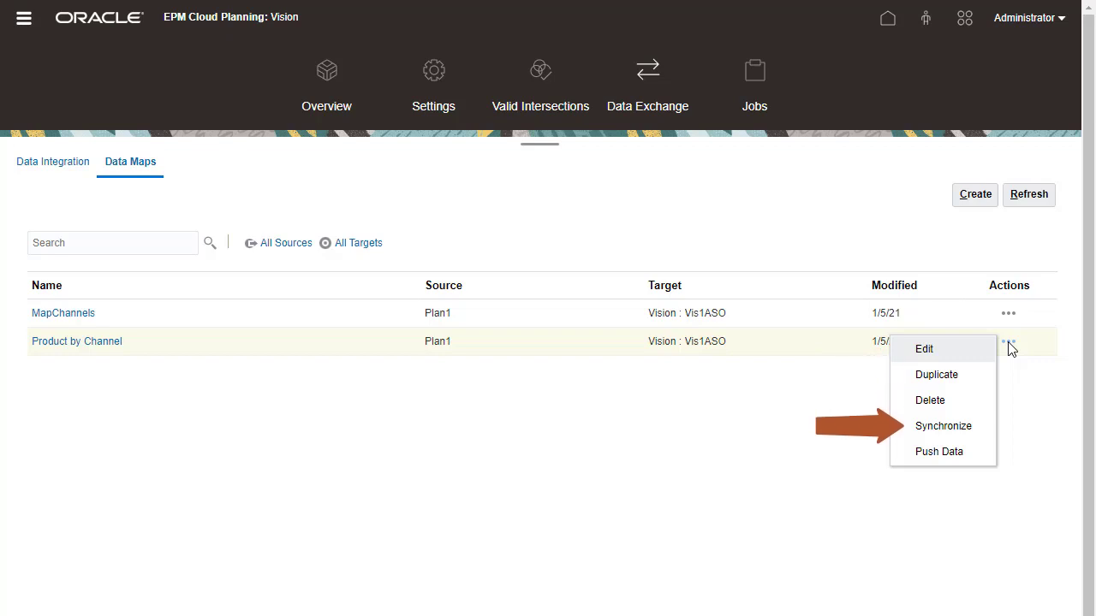
pyautogui.moveTo(938, 451)
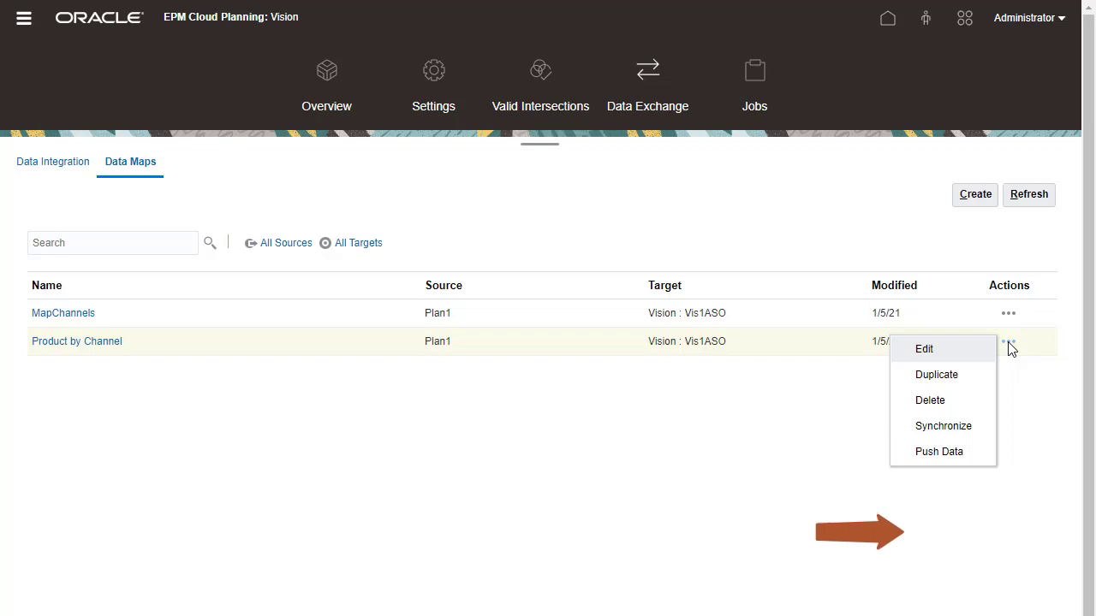
pyautogui.click(25, 24)
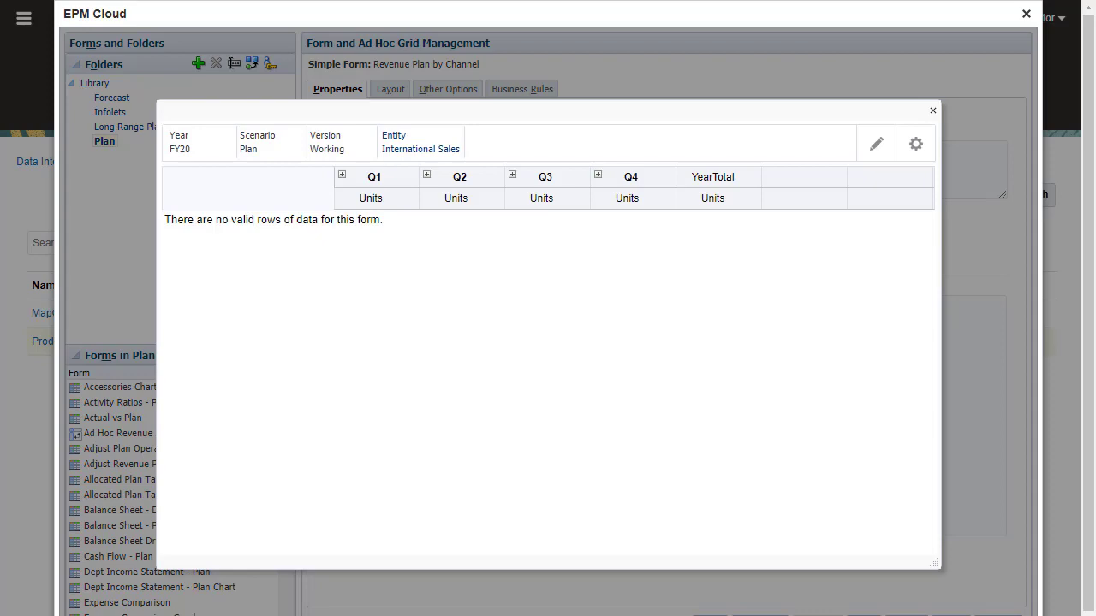
pyautogui.click(931, 111)
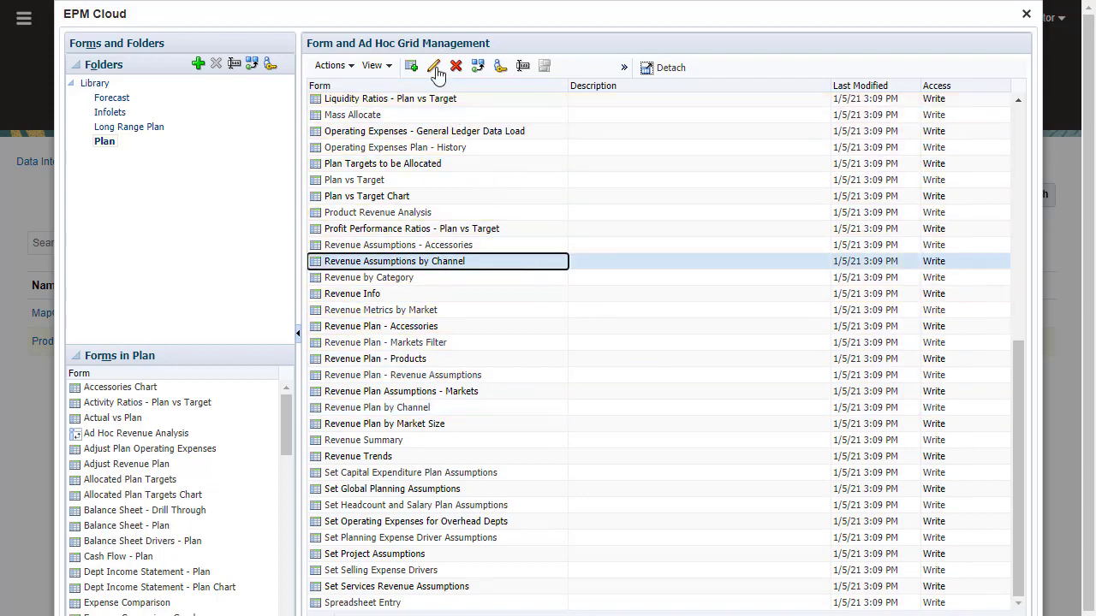
# Step: Add Product by Channel Smart Push, run after save, to Revenue Assumptions by Channel
pyautogui.click(434, 66)
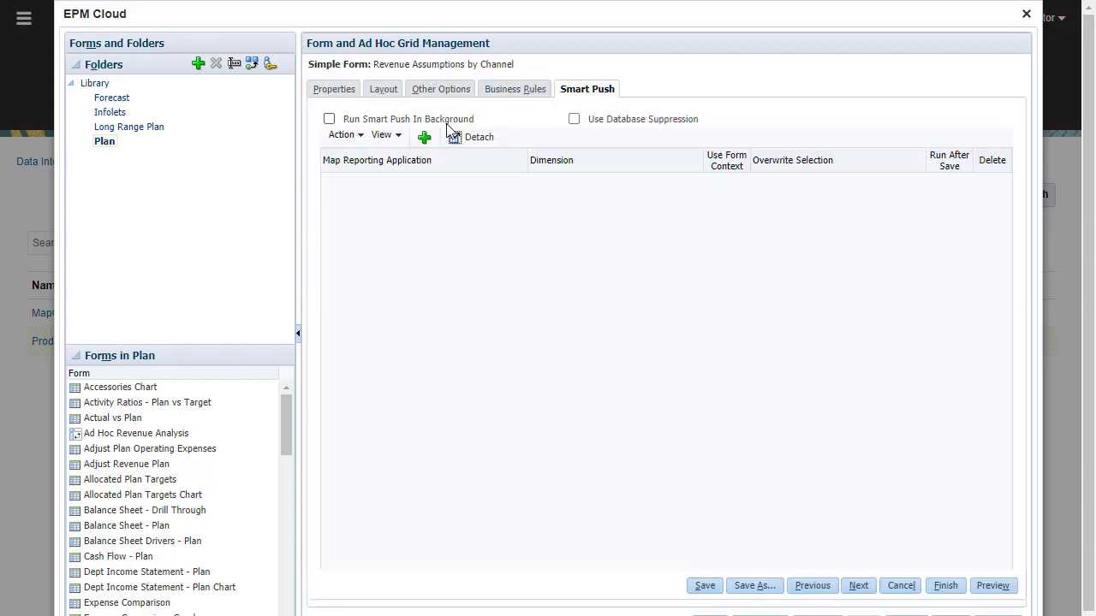
pyautogui.click(424, 137)
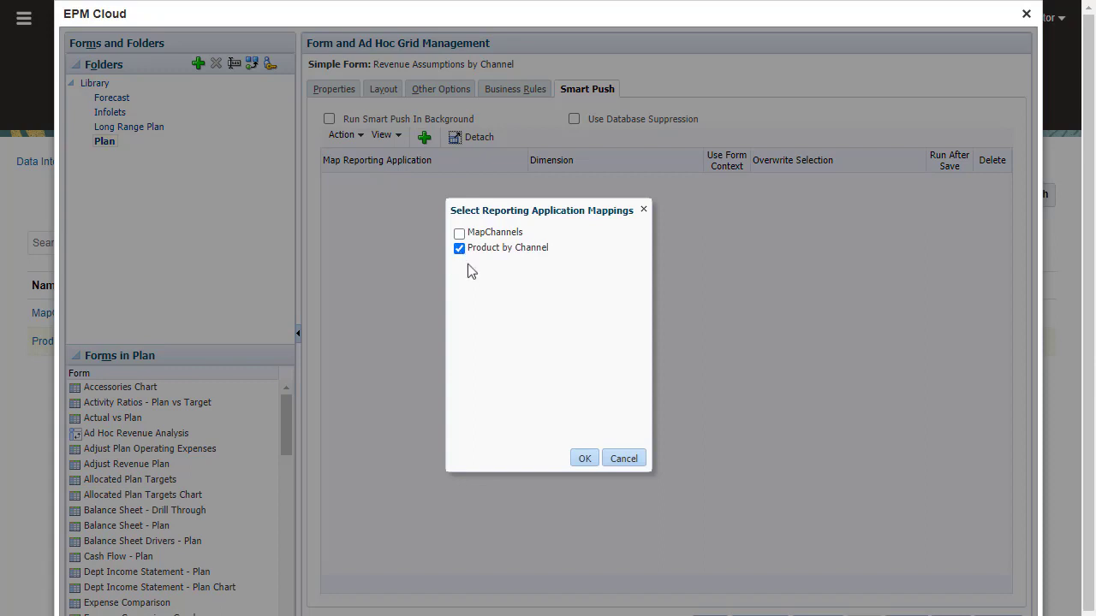
pyautogui.click(584, 458)
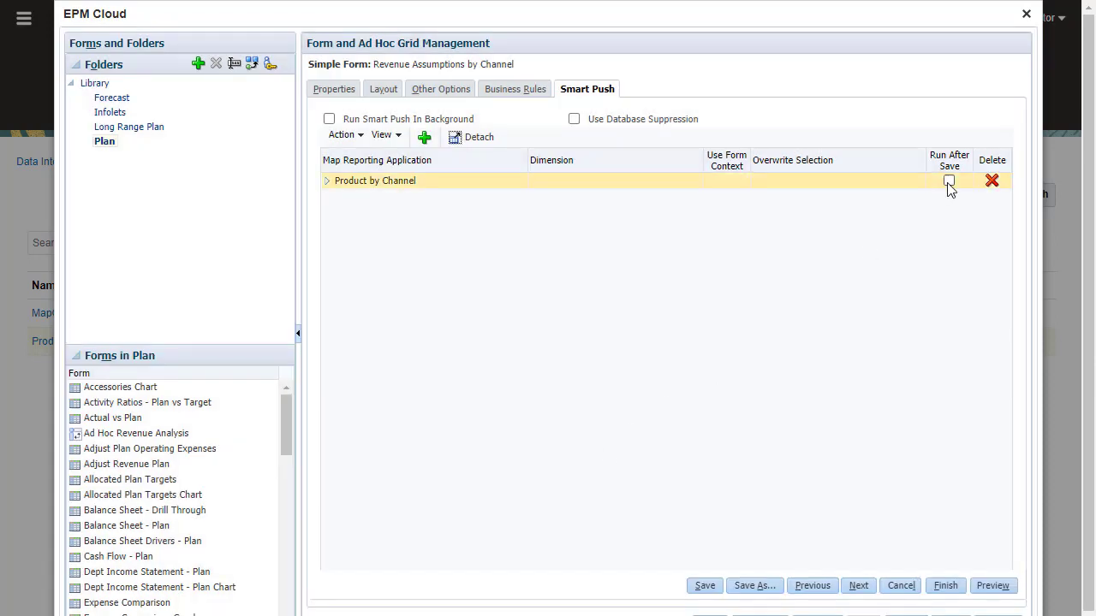
pyautogui.click(949, 180)
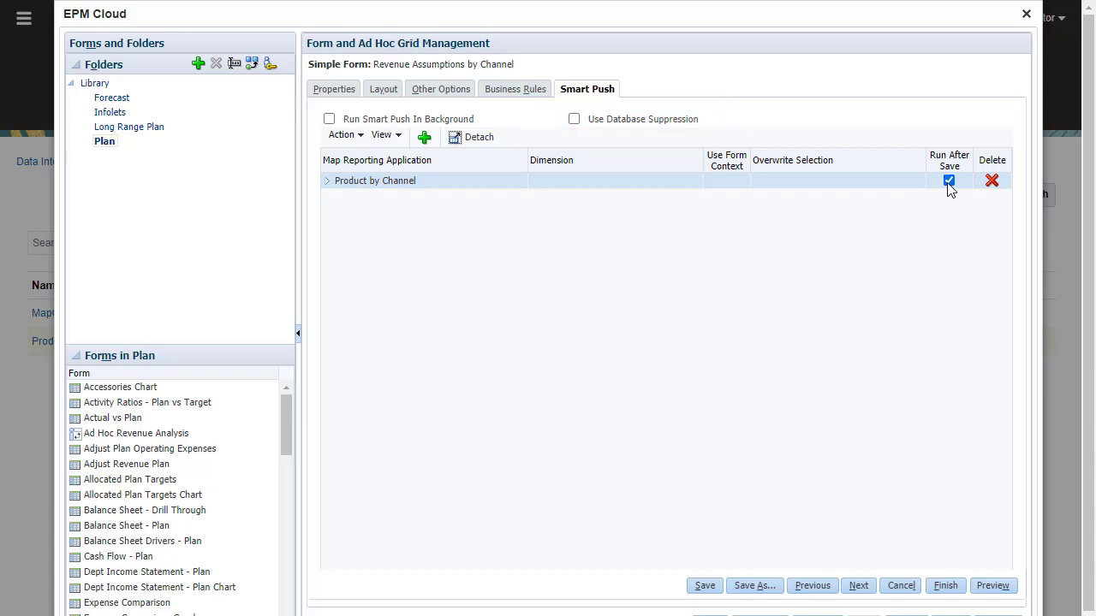
pyautogui.click(327, 181)
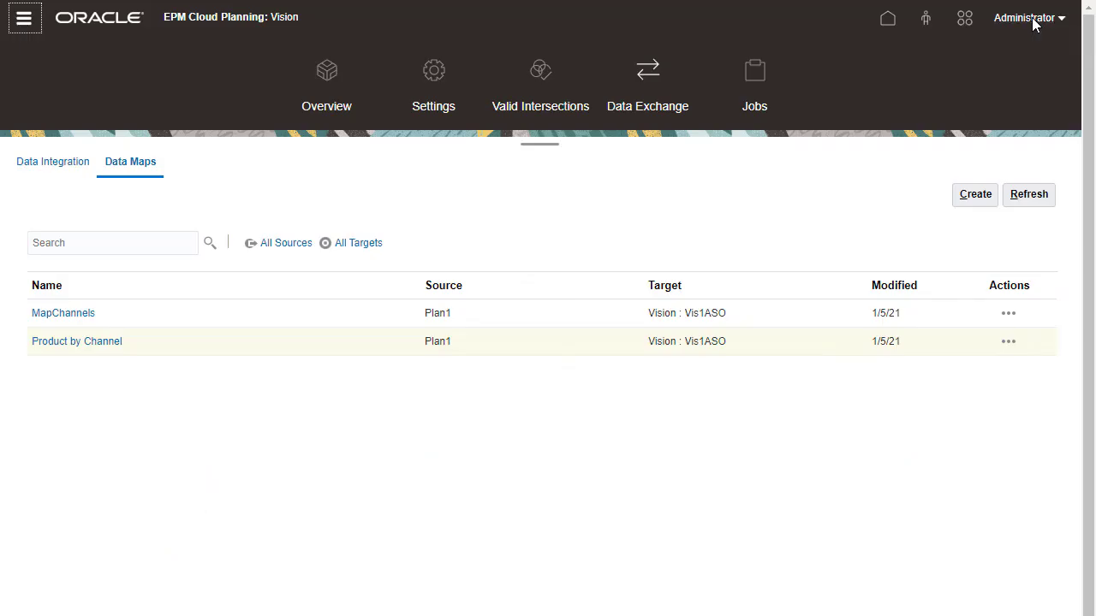
# Step: Open the Revenue by Distribution Channel dashboard from the Navigator's Dashboards list
pyautogui.click(24, 24)
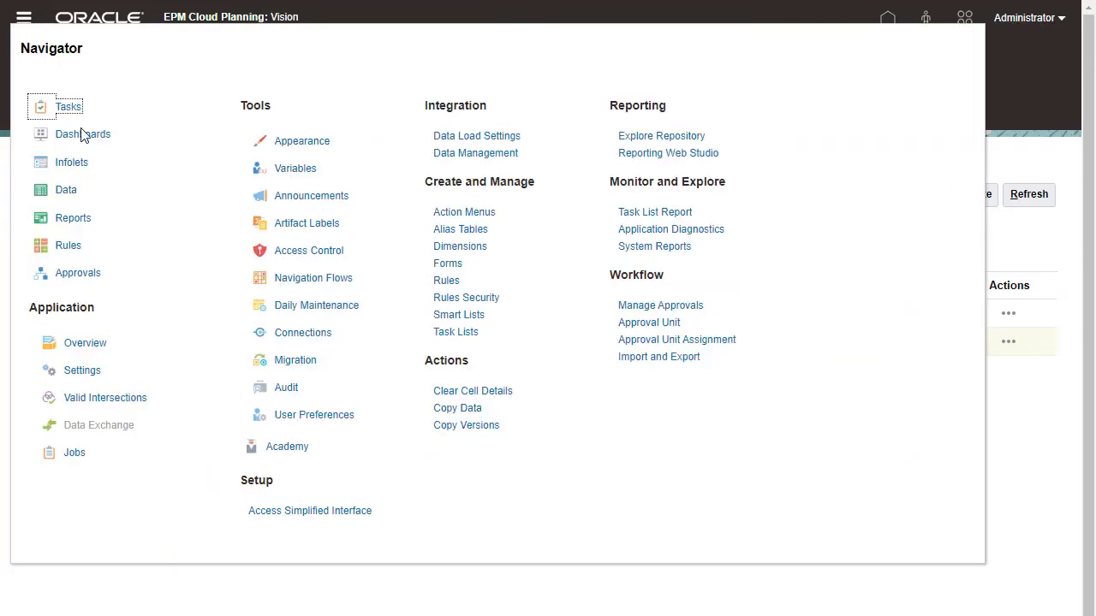
pyautogui.click(83, 134)
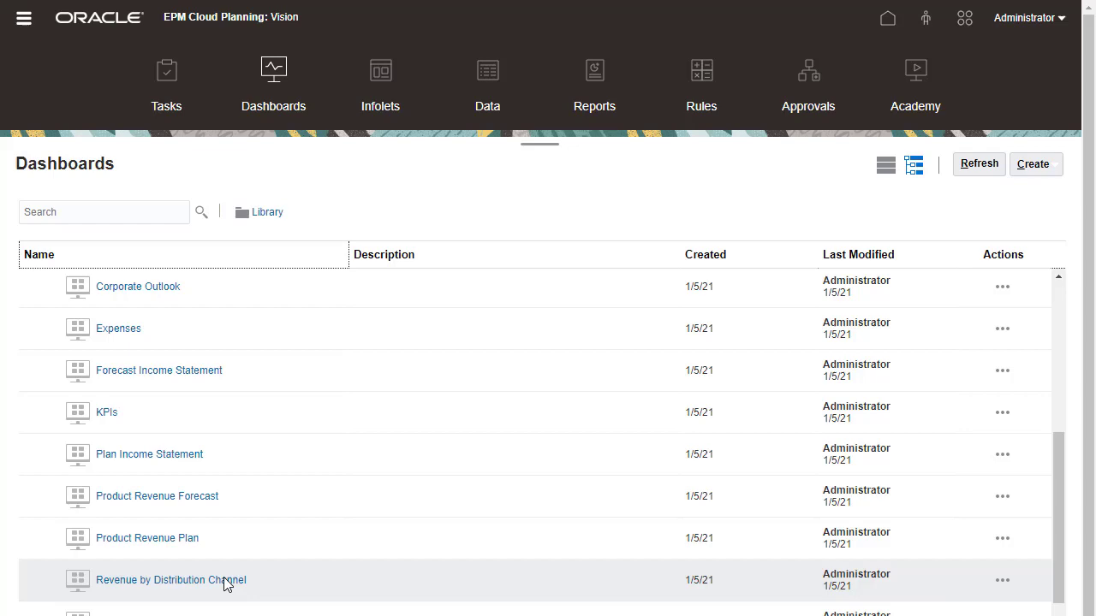
pyautogui.click(172, 580)
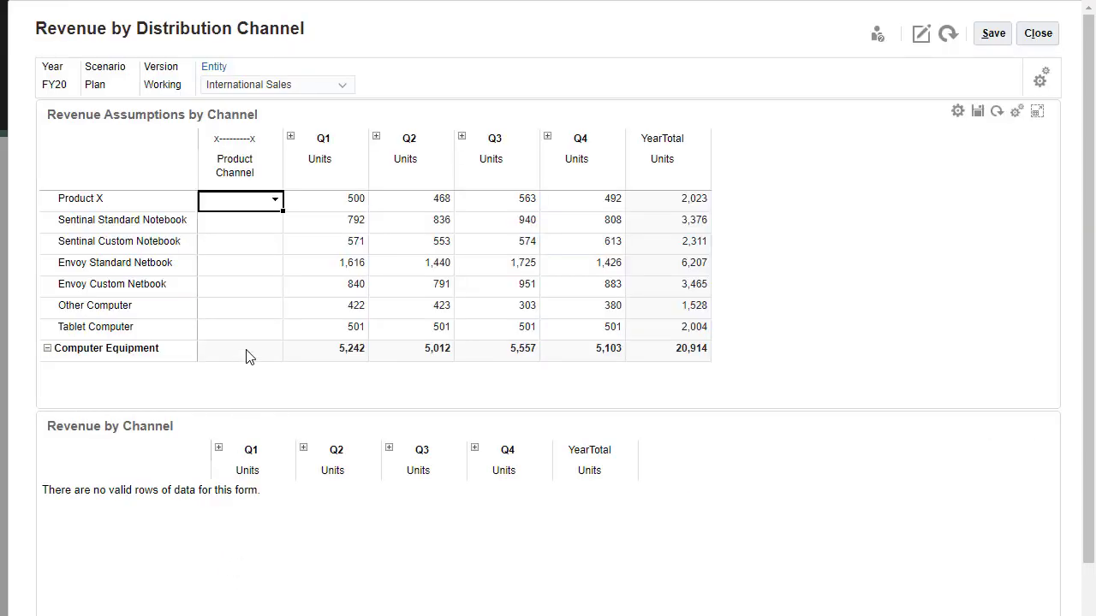
# Step: Expand Q1 into months and set Distributor as Product Channel for Product X onward
pyautogui.click(290, 136)
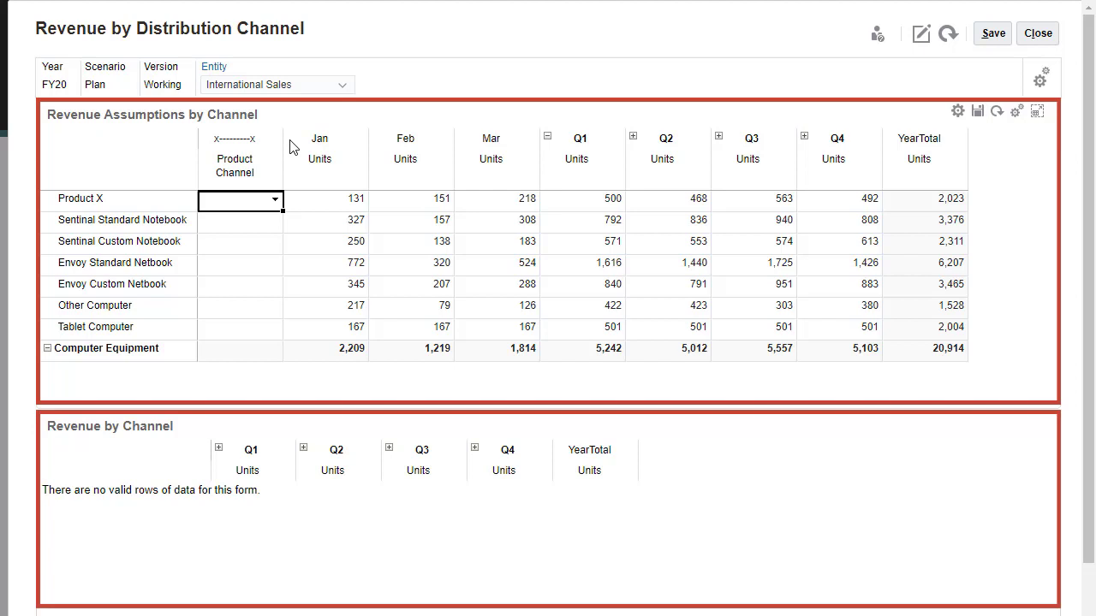
pyautogui.click(275, 200)
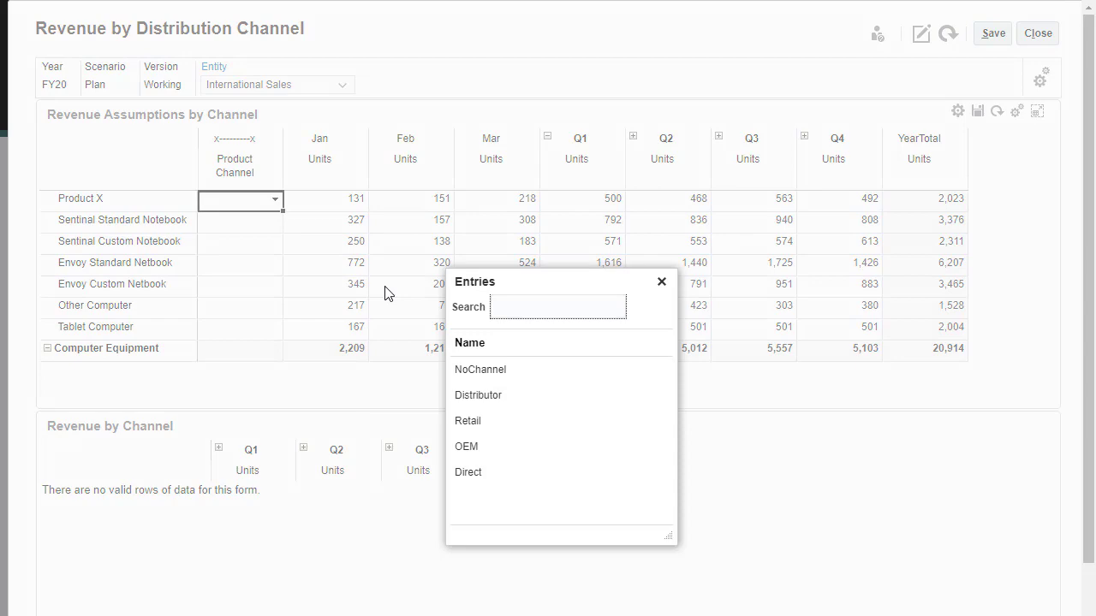
pyautogui.click(478, 394)
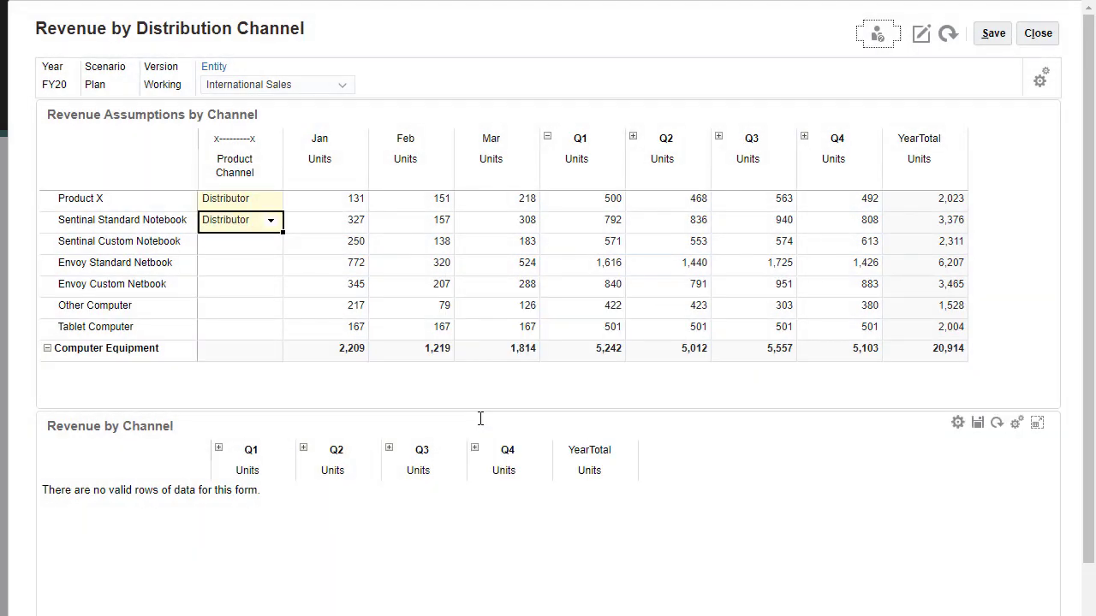
pyautogui.click(240, 241)
pyautogui.write('Volume expected to increase.')
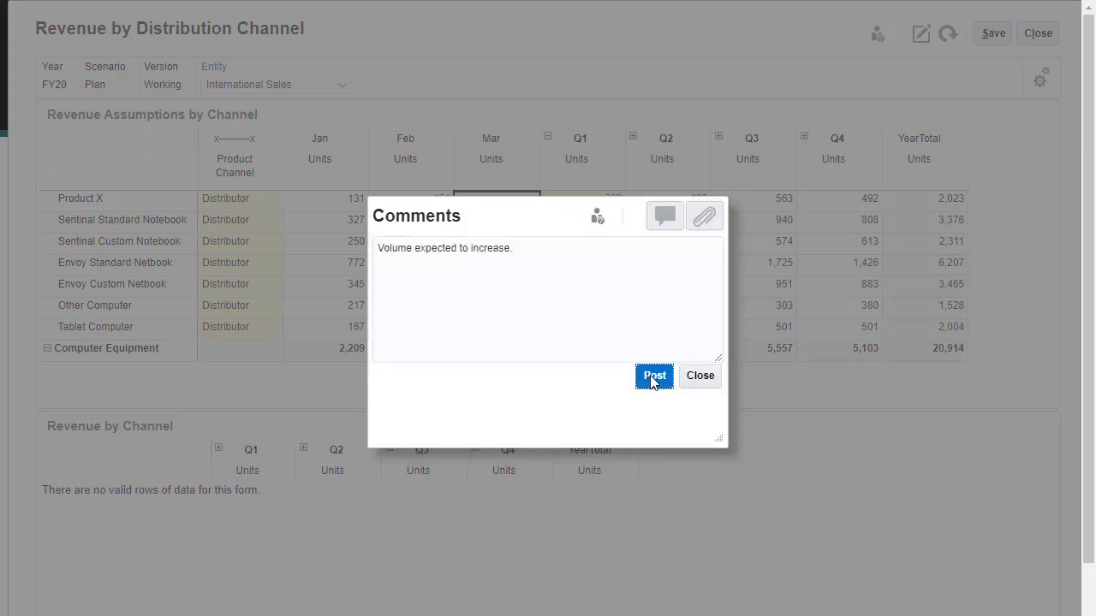
# Step: Post the comment, save and acknowledge, then expand Computer Equipment in Revenue by Channel
pyautogui.click(653, 376)
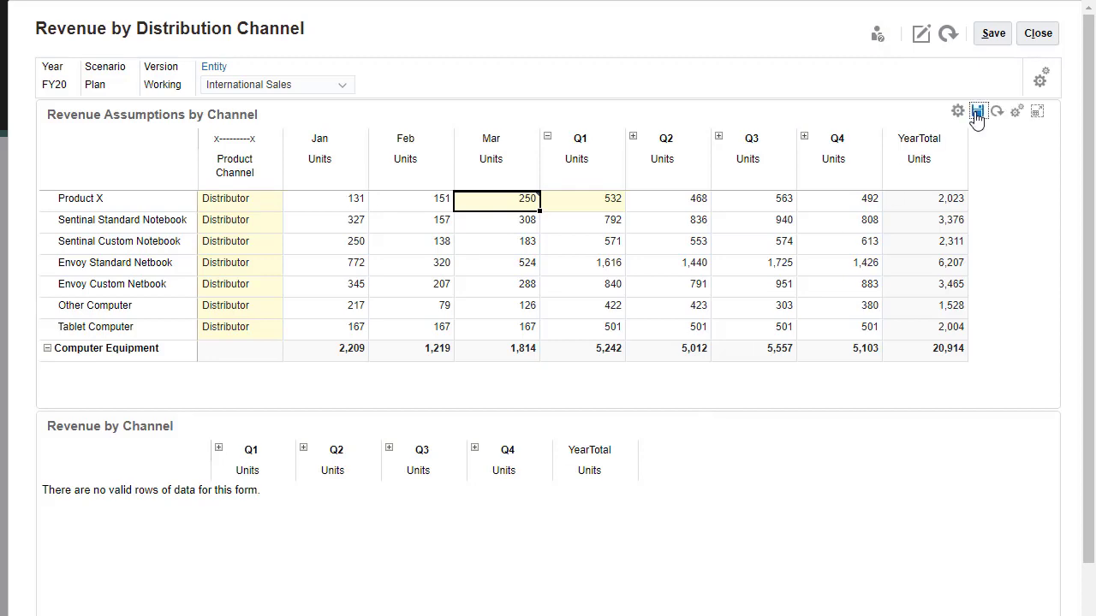
pyautogui.click(976, 111)
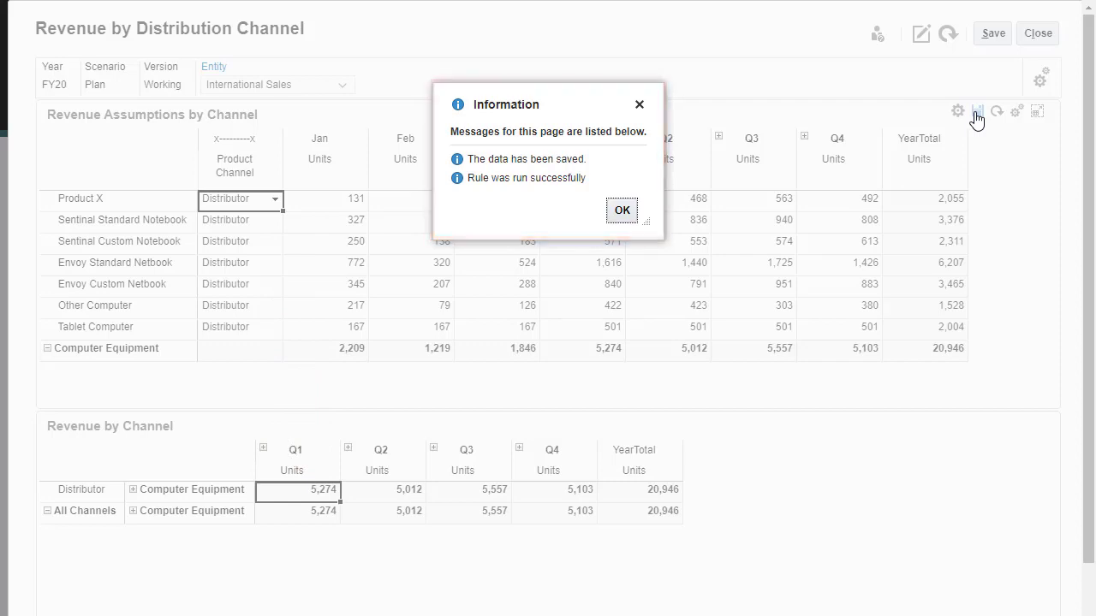
pyautogui.click(621, 210)
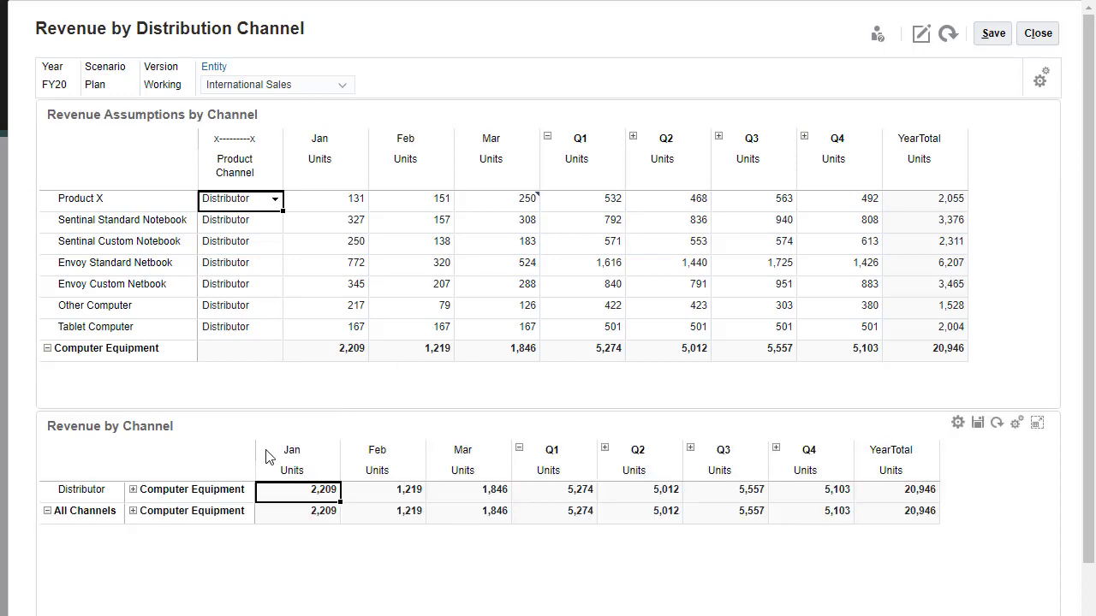
pyautogui.click(135, 488)
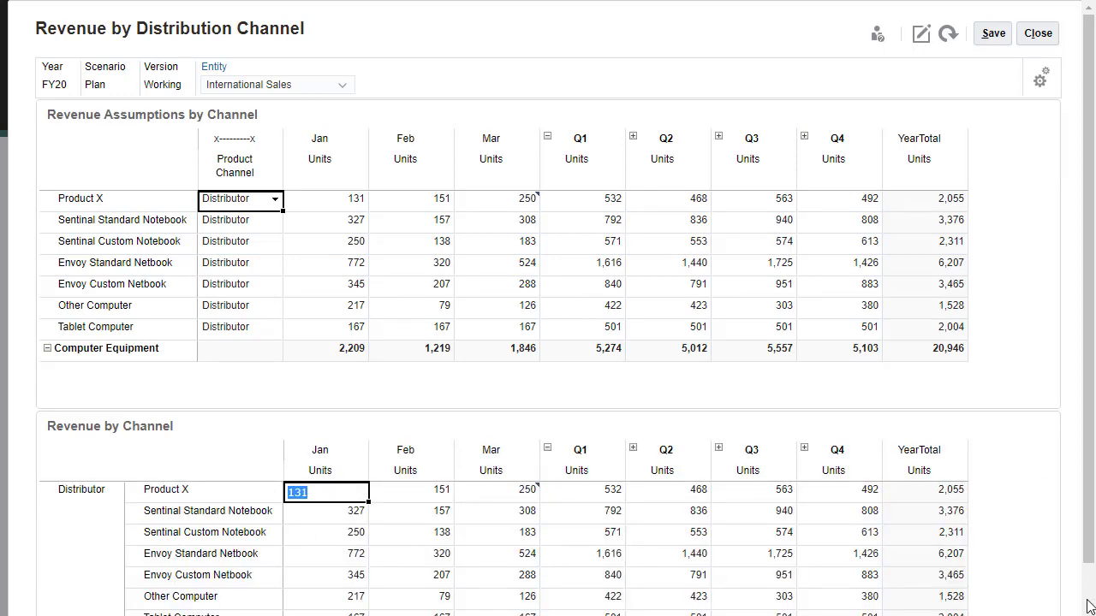